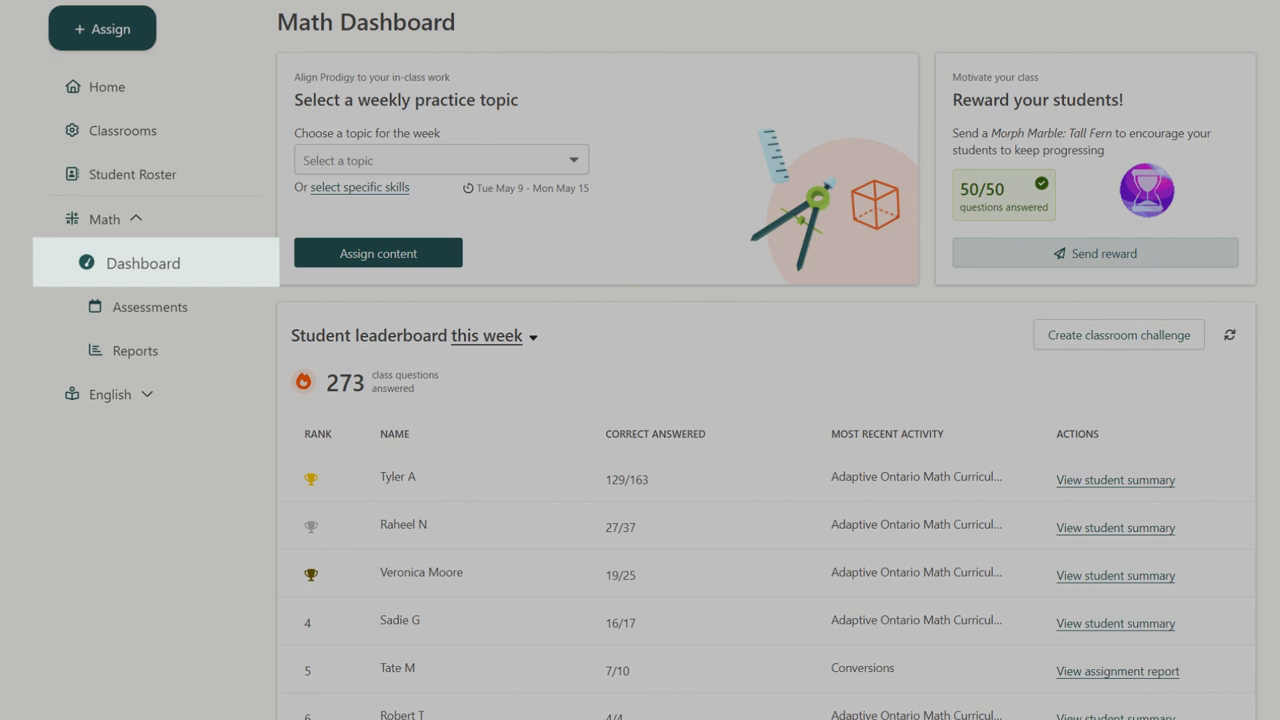
View the leaderboard's time-period choices, then show the Class 2020-2021 student roster.
left_click(527, 335)
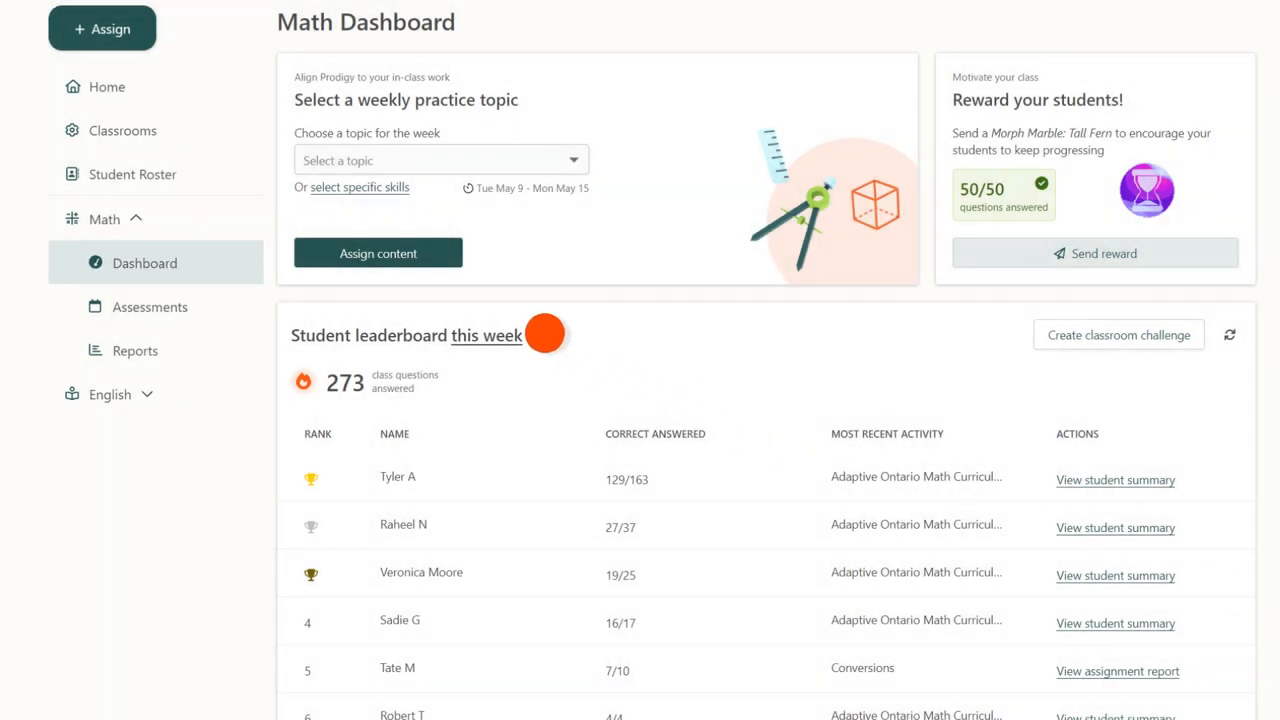
left_click(487, 335)
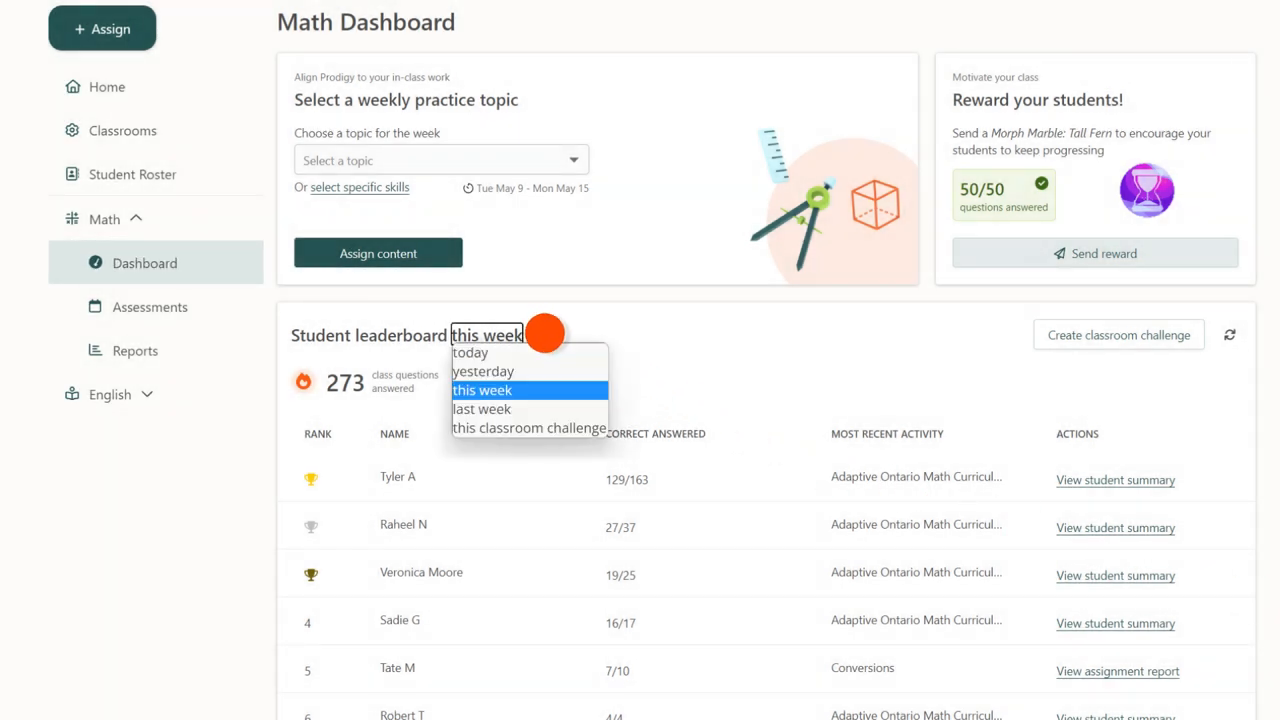
left_click(130, 174)
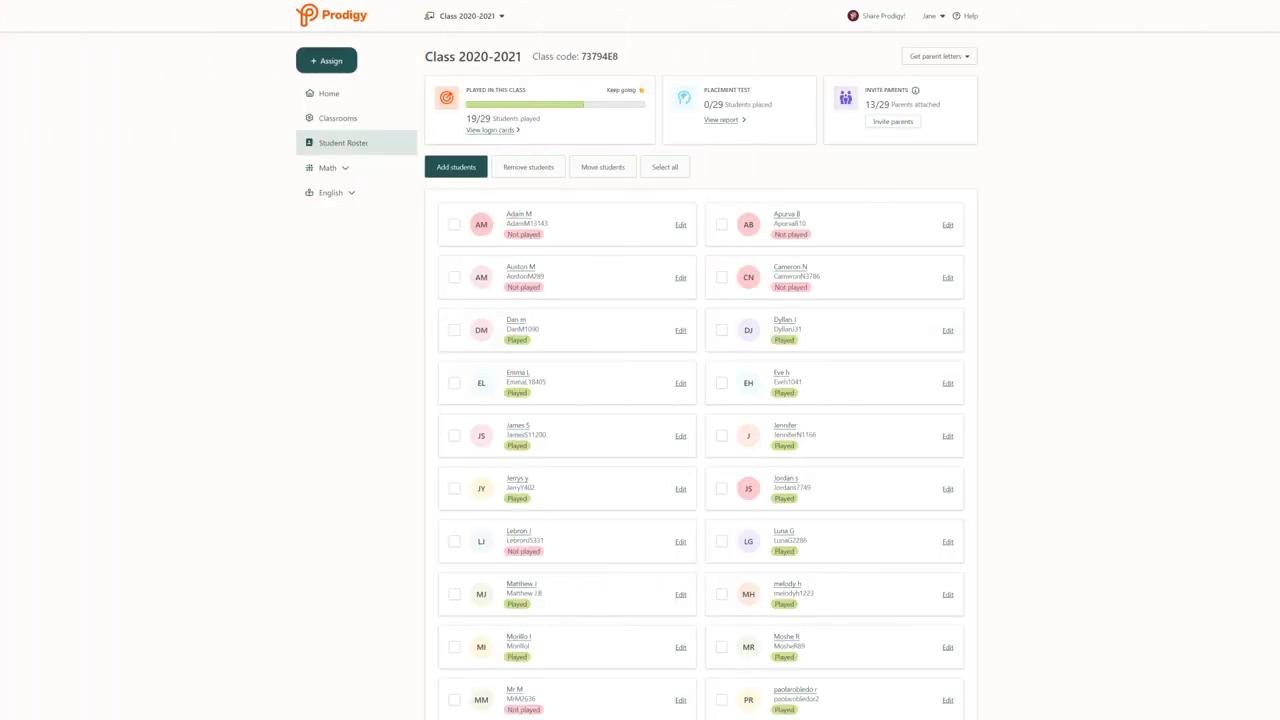
scroll("down", 3)
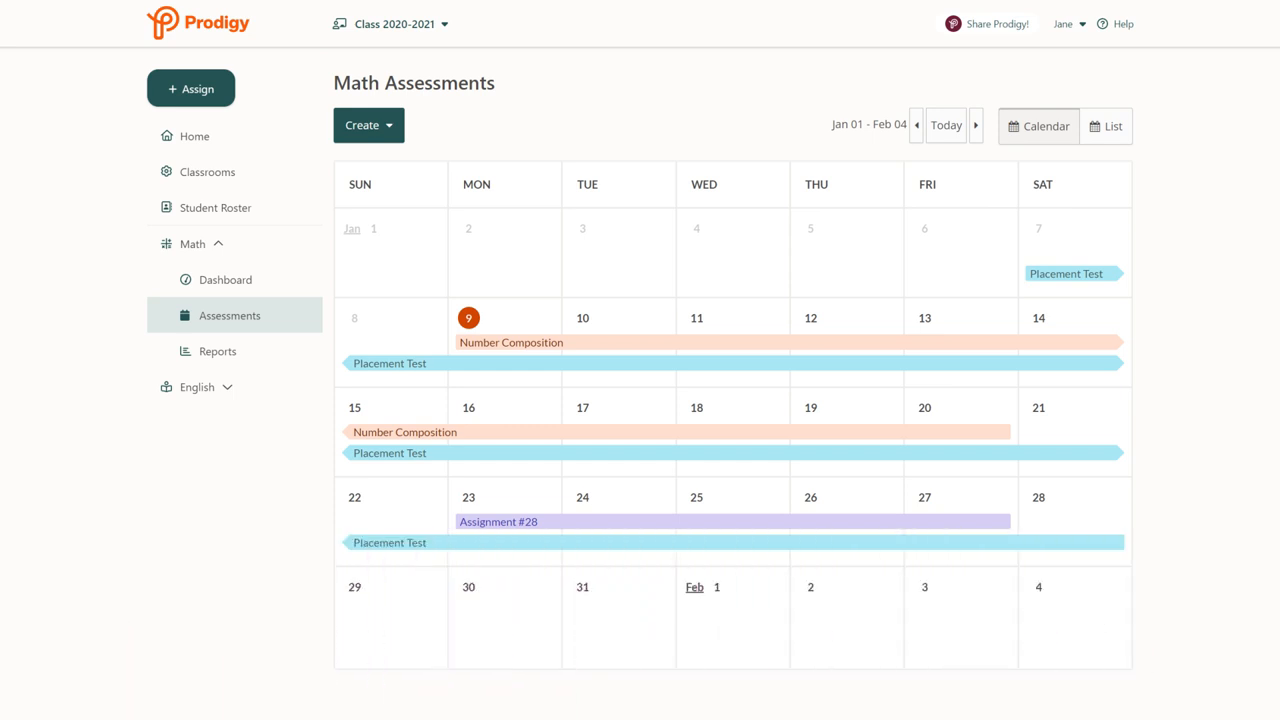
Go to the Math Reports page with Progress, Student Usage and Placement Test reports.
left_click(218, 351)
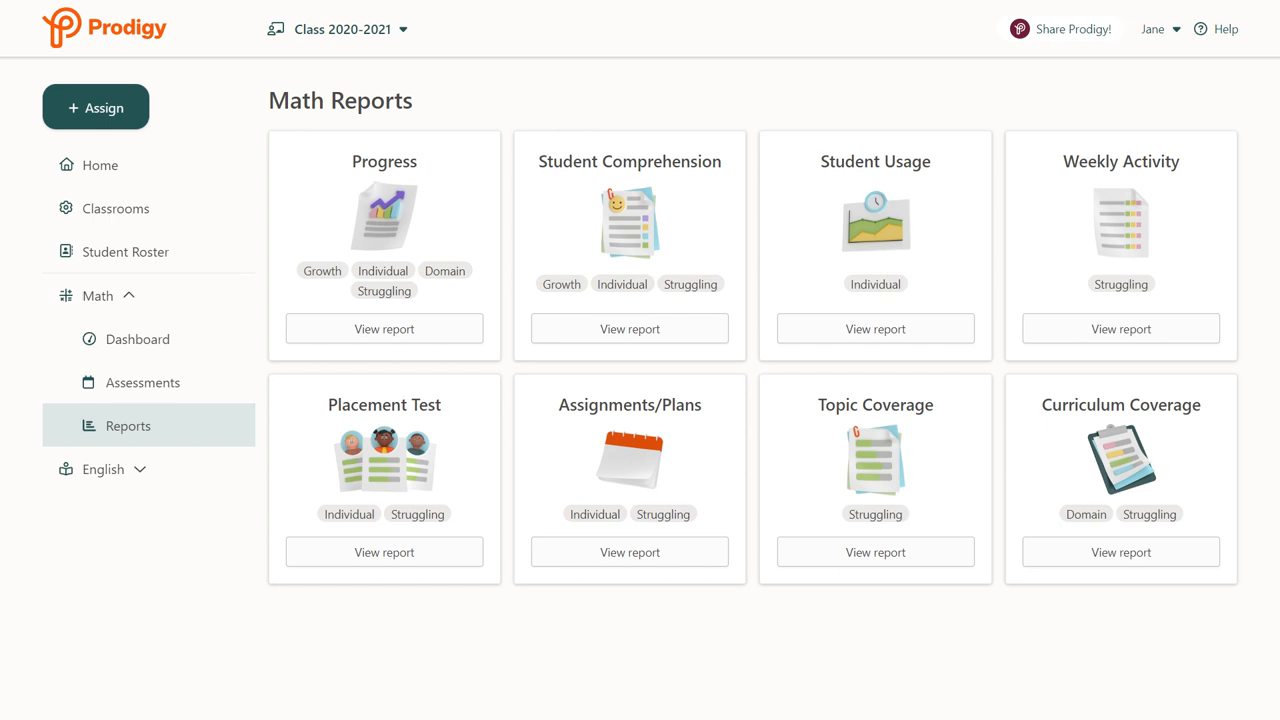
mouse_move(384, 470)
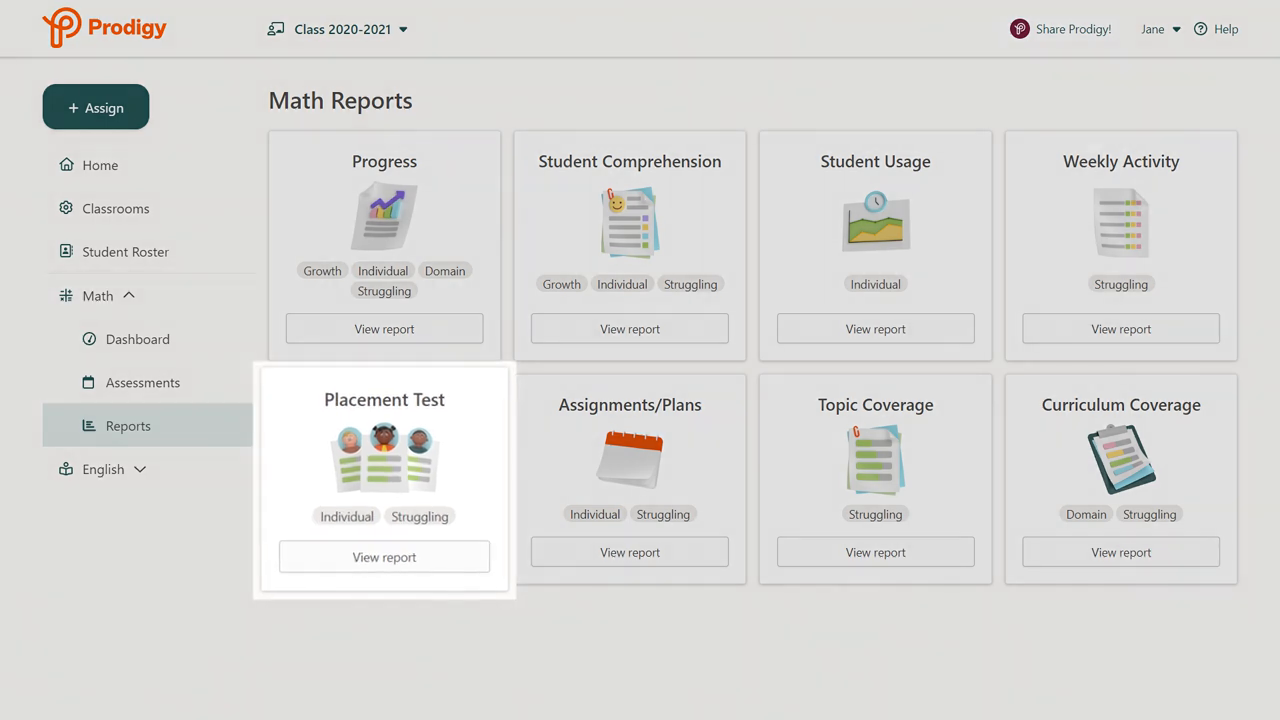